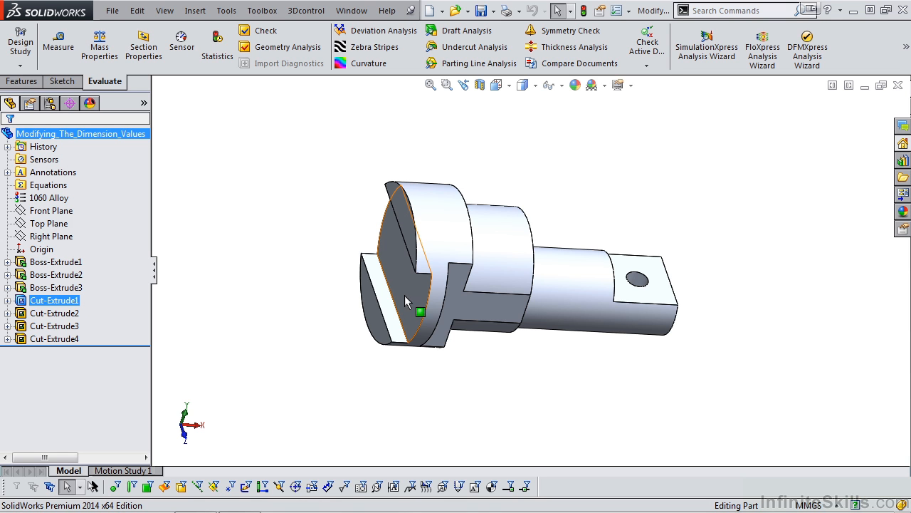
Edit the sketch of Cut-Extrude1, orbiting to its face and showing the Front Plane it sits on
click(402, 306)
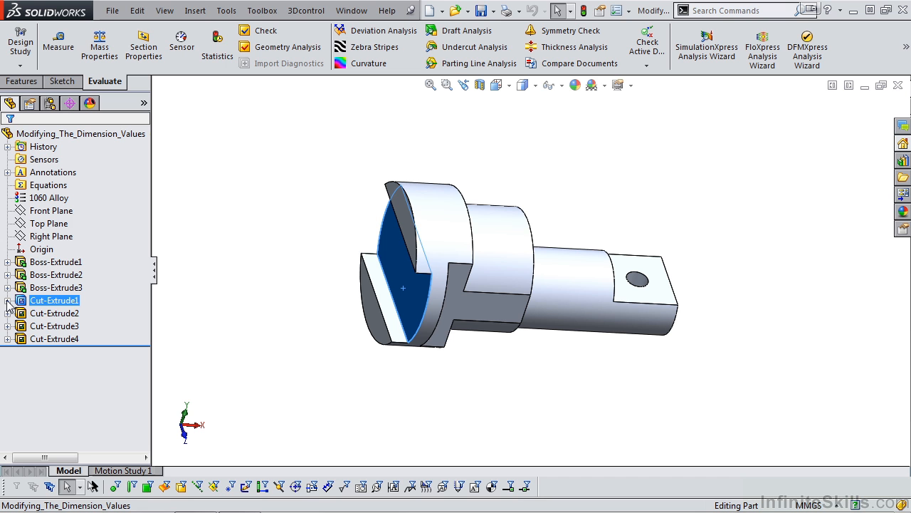
click(7, 301)
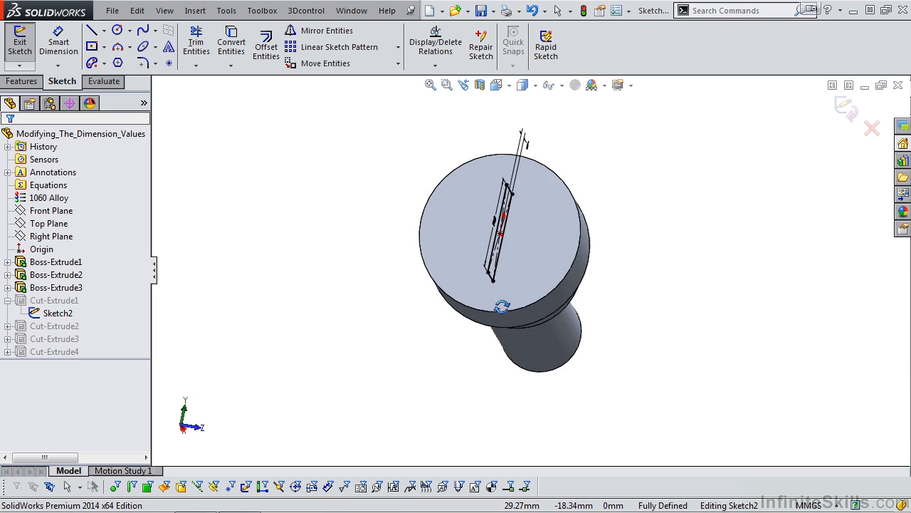
drag(499, 249, 399, 292)
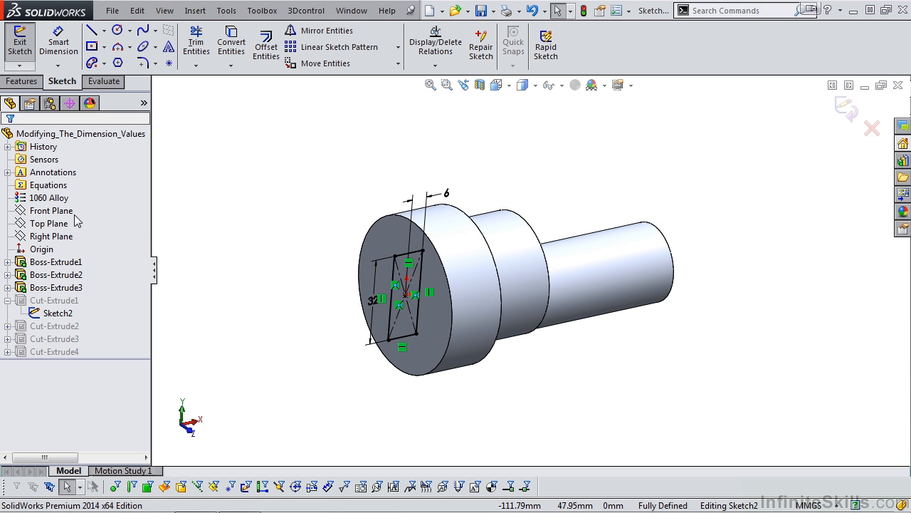
click(52, 211)
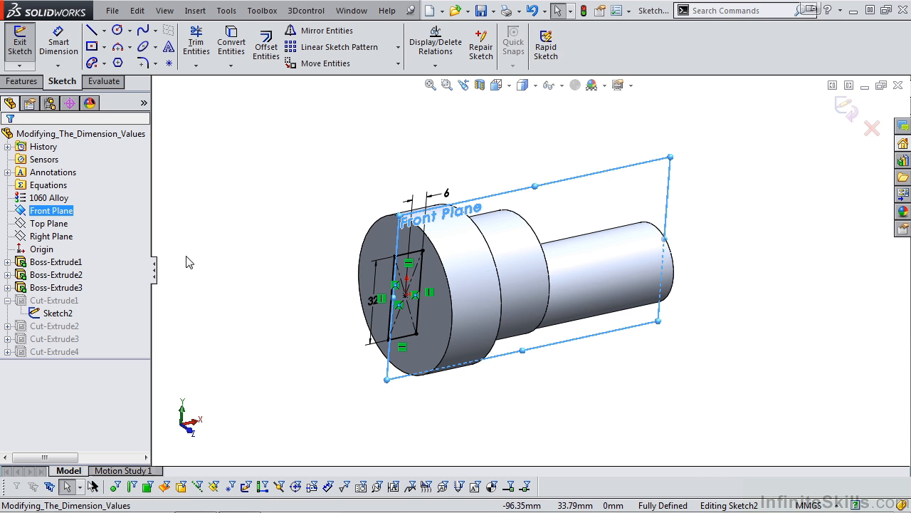
mouse_move(20, 44)
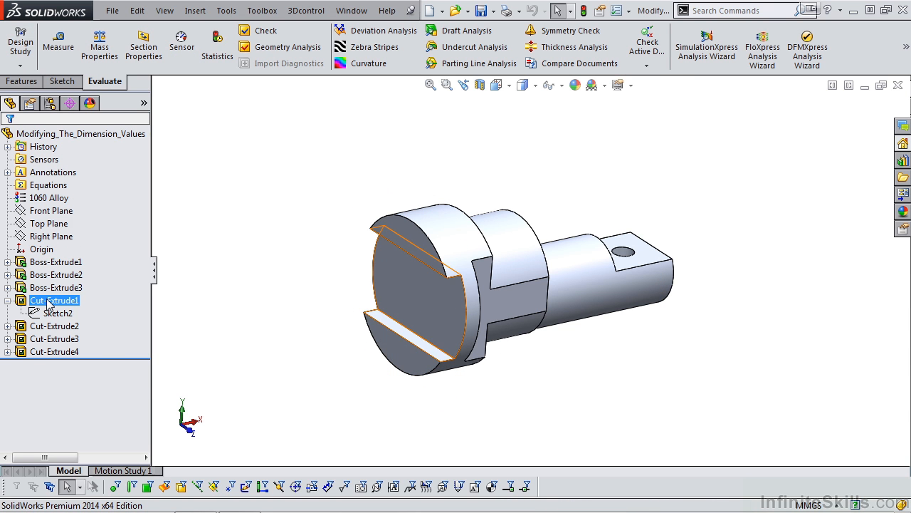
Review Cut-Extrude1's definition, then highlight Sketch2's outline and the Front Plane on the shaft end
double_click(51, 299)
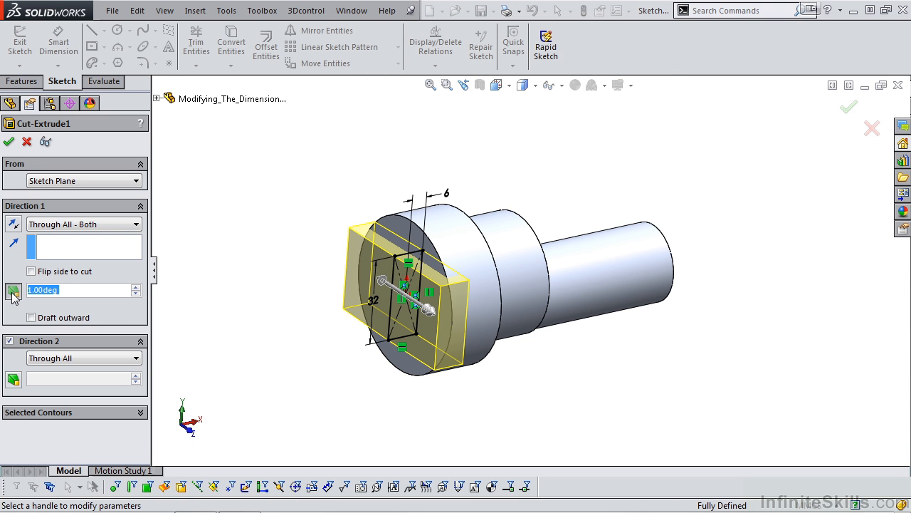
mouse_move(71, 295)
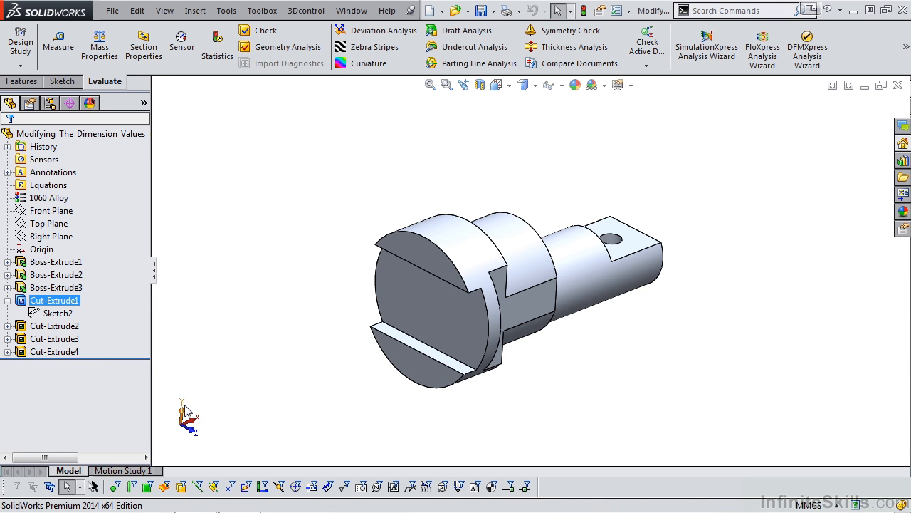
click(58, 313)
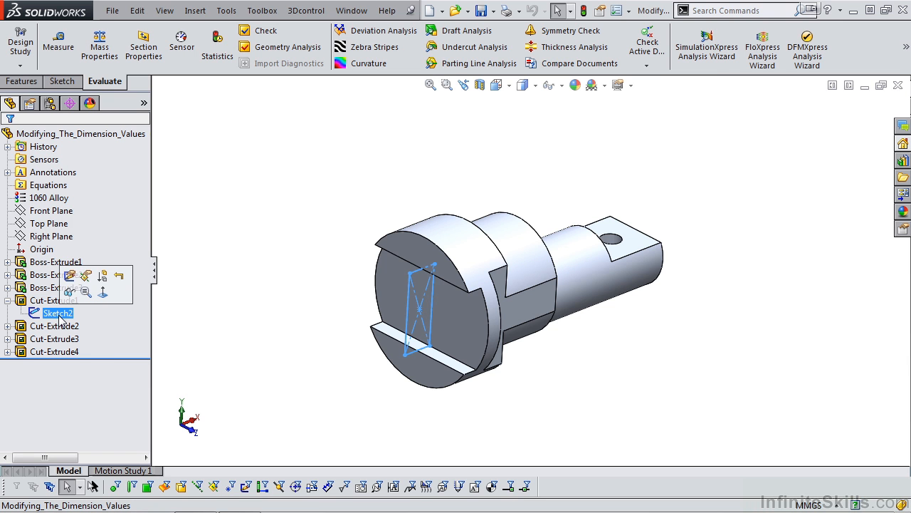
click(53, 211)
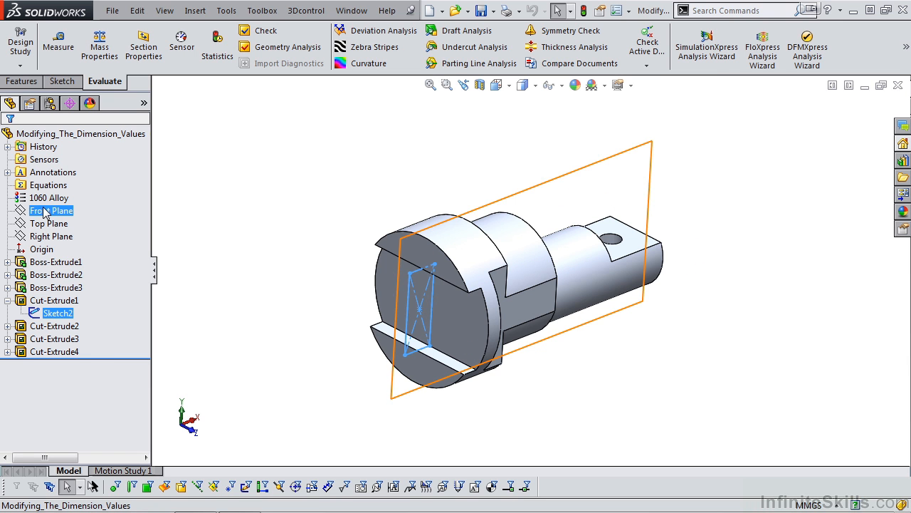
click(51, 237)
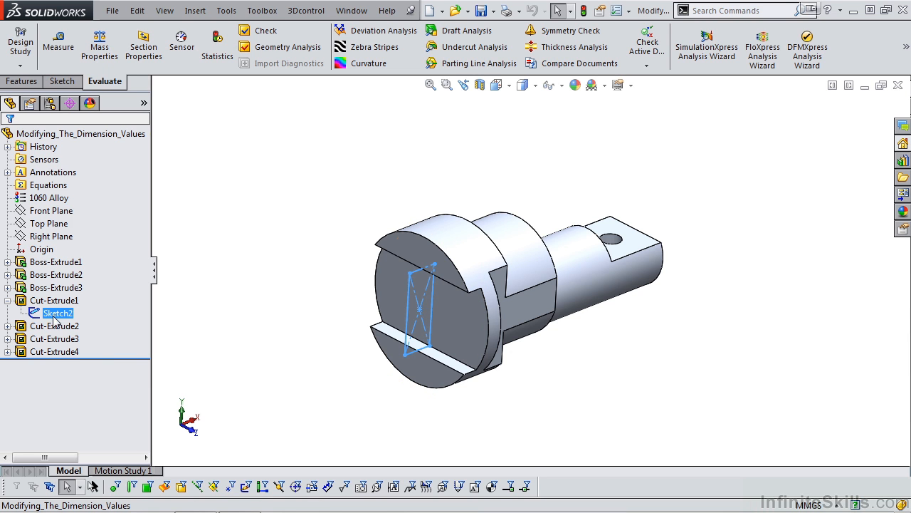
Move Sketch2 onto the Right Plane via Edit Sketch Plane and continue past the rebuild error
right_click(57, 313)
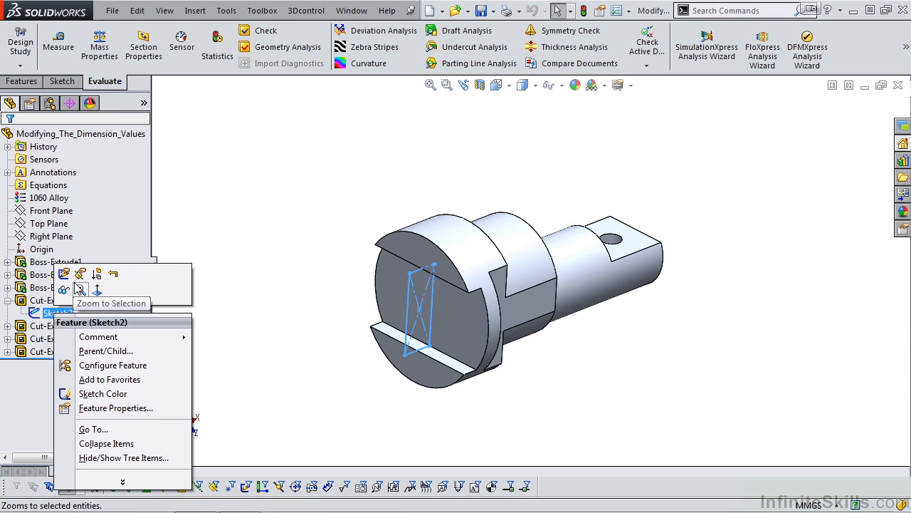
mouse_move(80, 289)
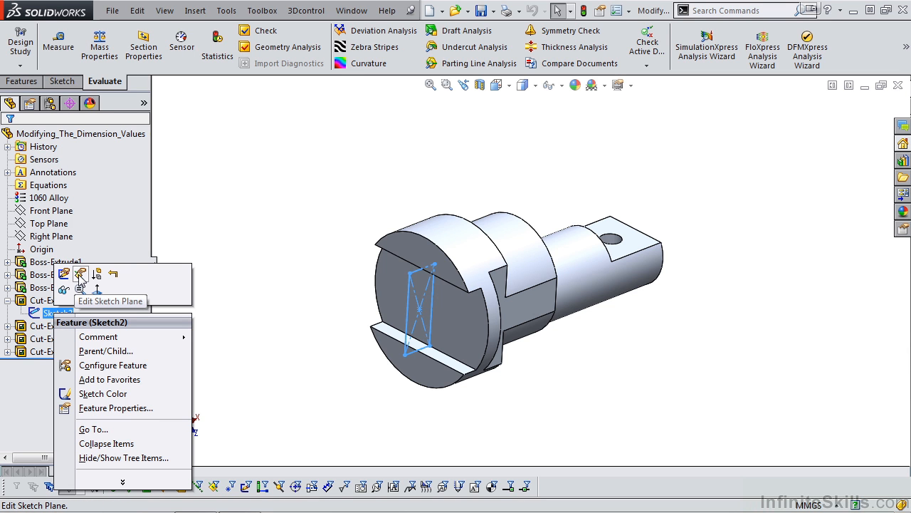
click(80, 274)
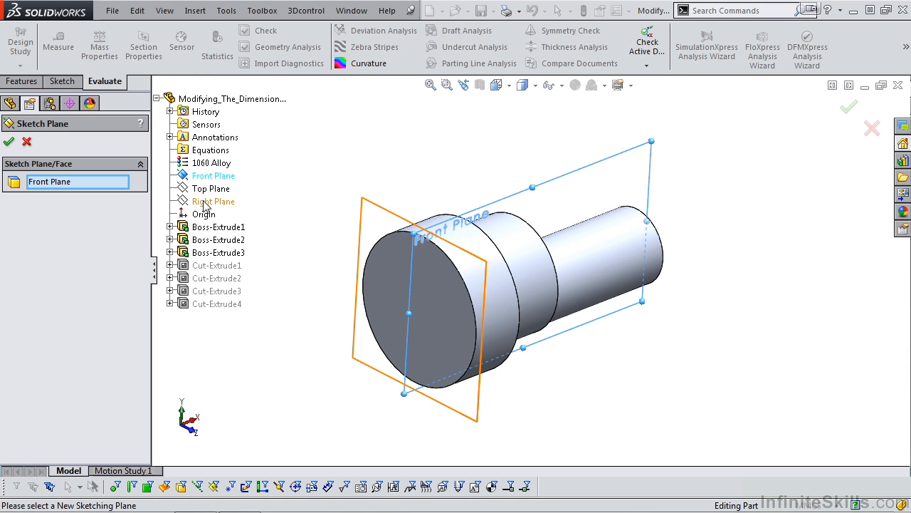
click(213, 201)
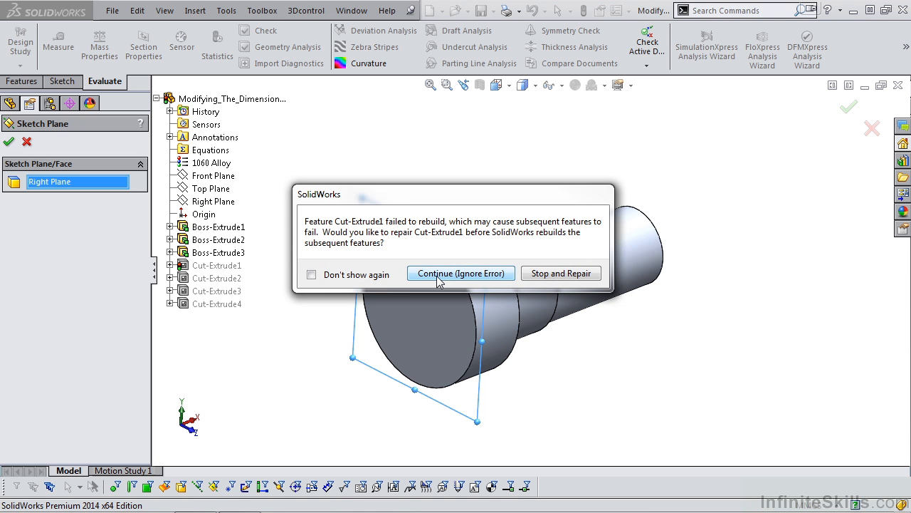
click(461, 274)
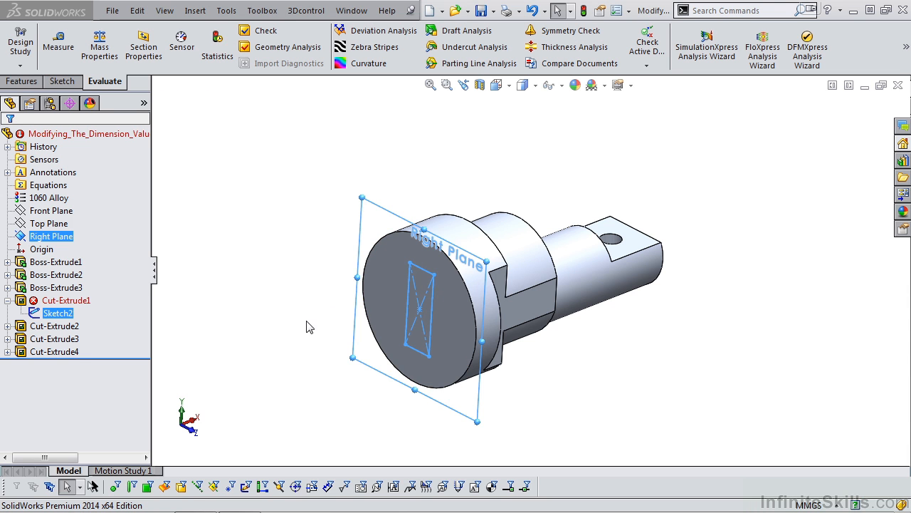
Change Sketch2's 6 mm dimension to 50 mm and continue past the rebuild error
right_click(58, 313)
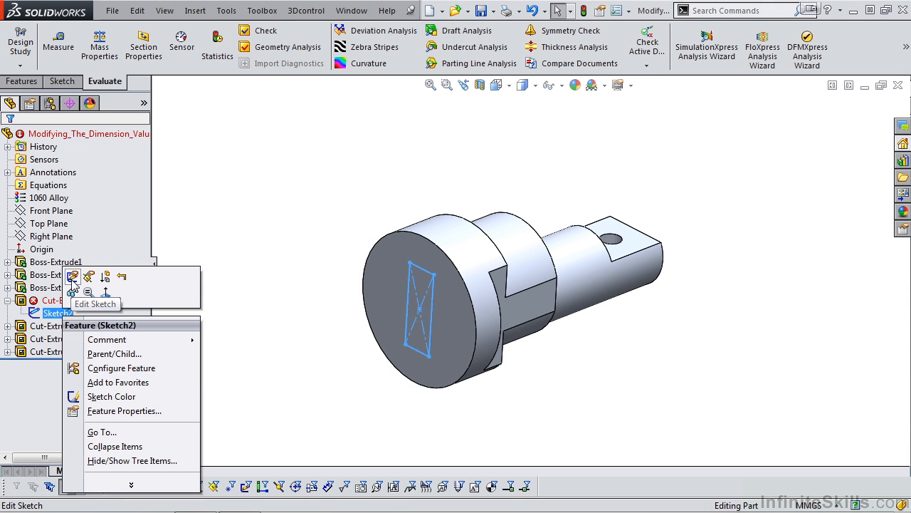
click(72, 276)
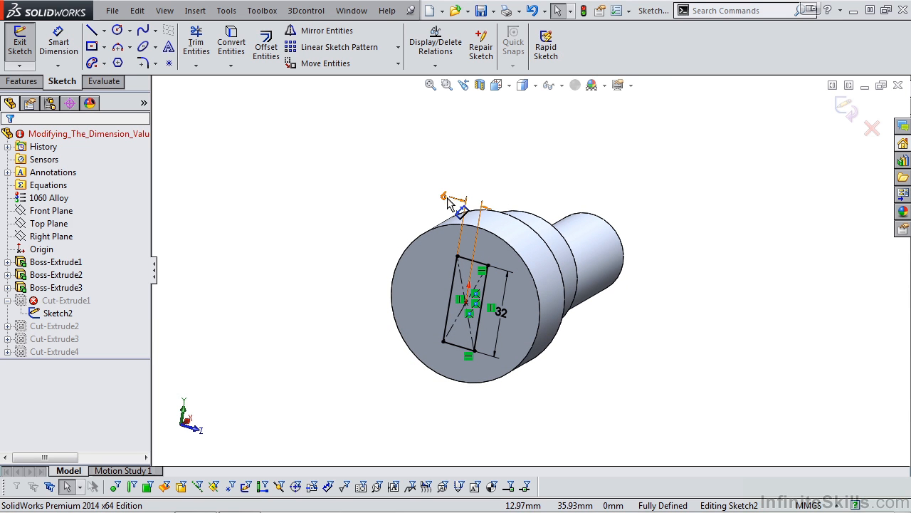
double_click(487, 325)
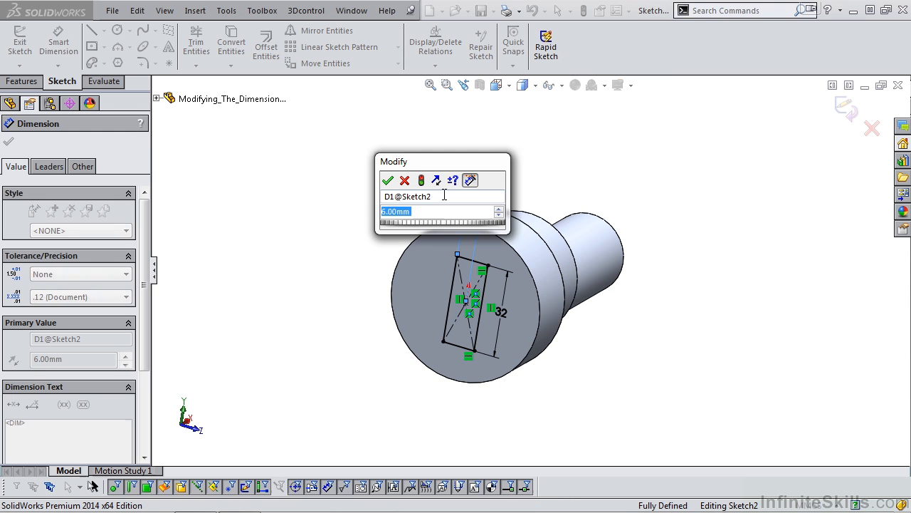
text(50)
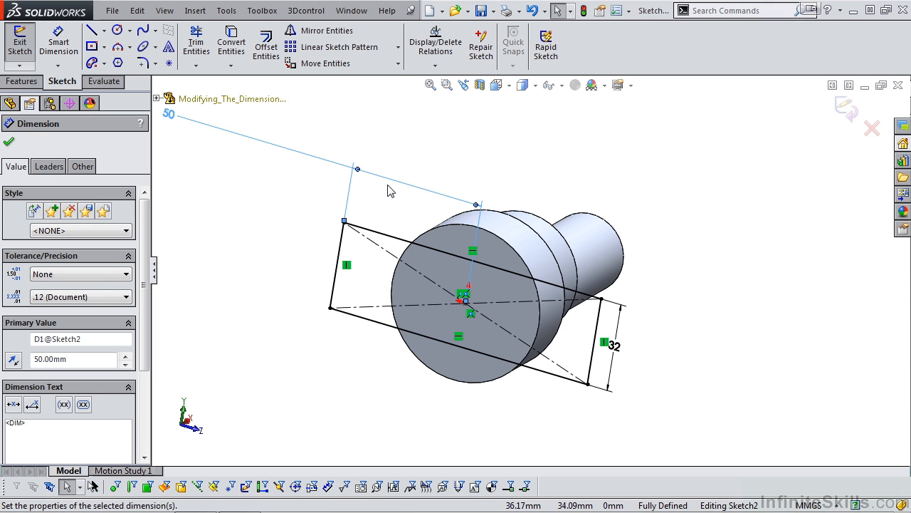
mouse_move(647, 277)
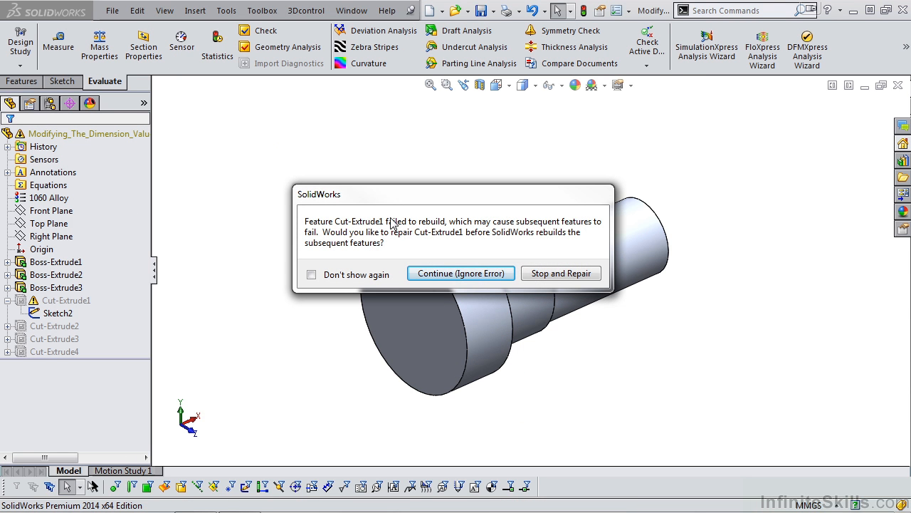
click(461, 273)
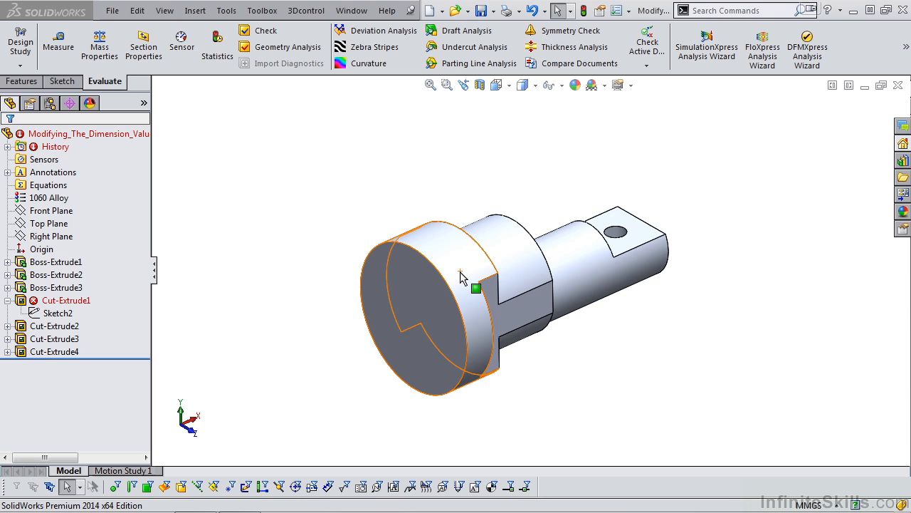
Make Cut-Extrude1 a reversed 6 mm blind cut with a 30° draft flaring outward
click(66, 301)
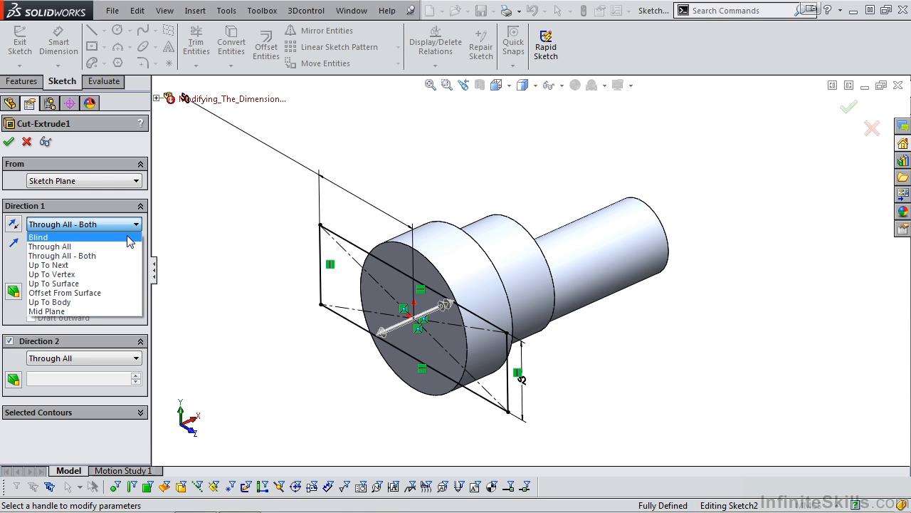
click(37, 237)
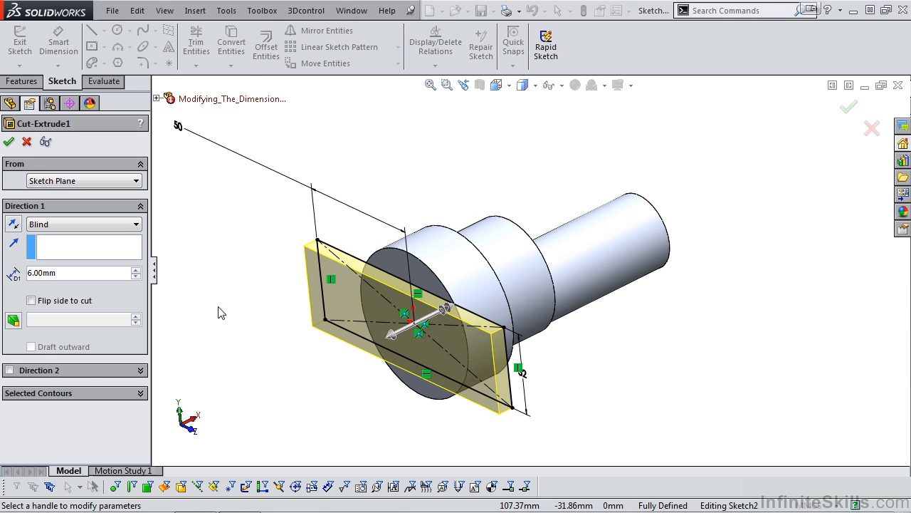
mouse_move(13, 224)
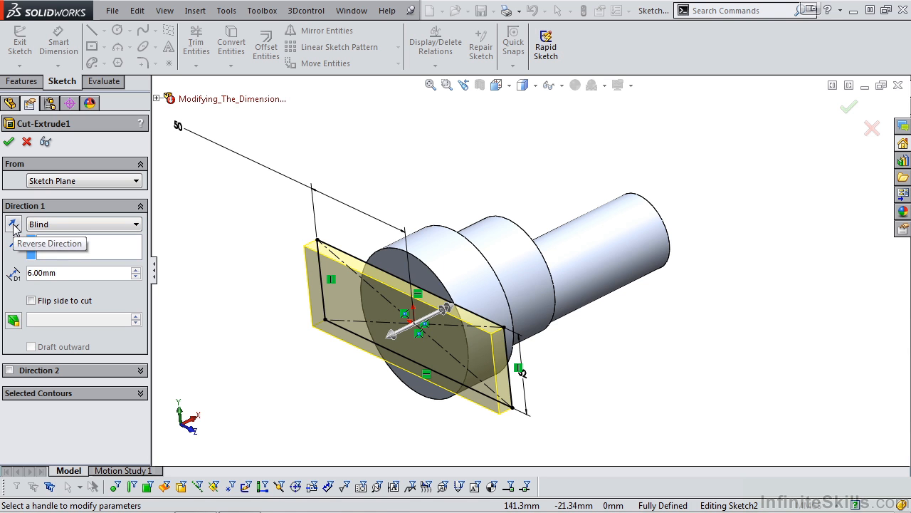
click(13, 224)
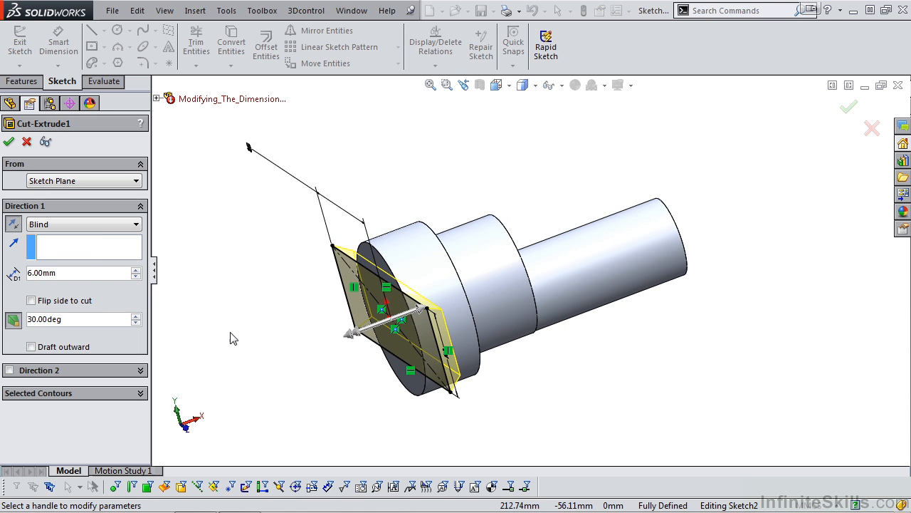
click(31, 348)
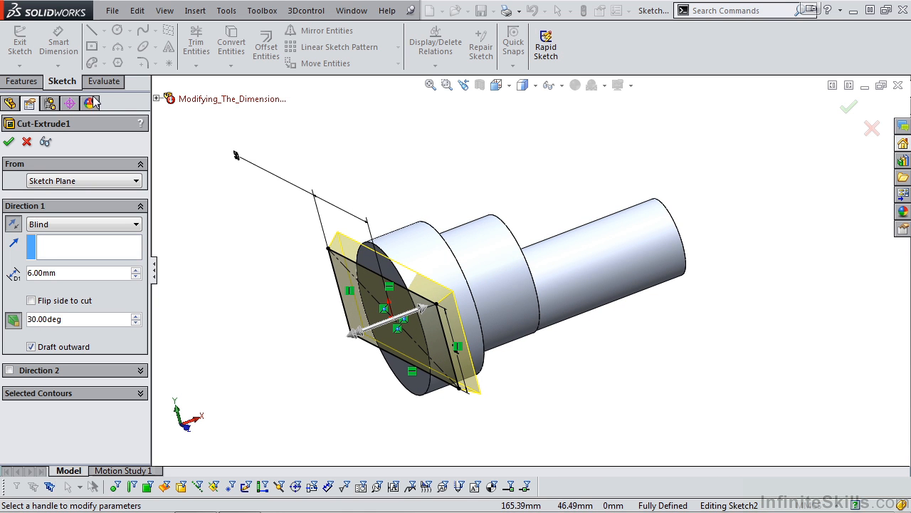
mouse_move(8, 142)
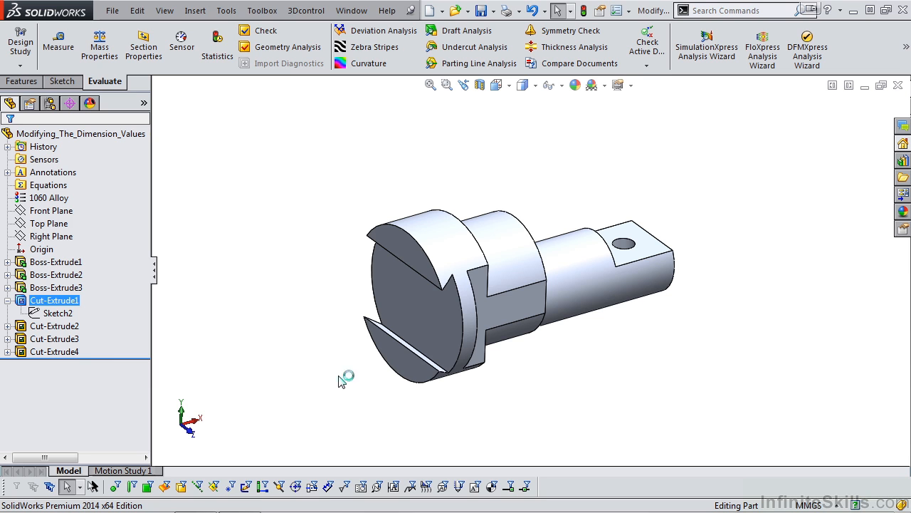
mouse_move(342, 382)
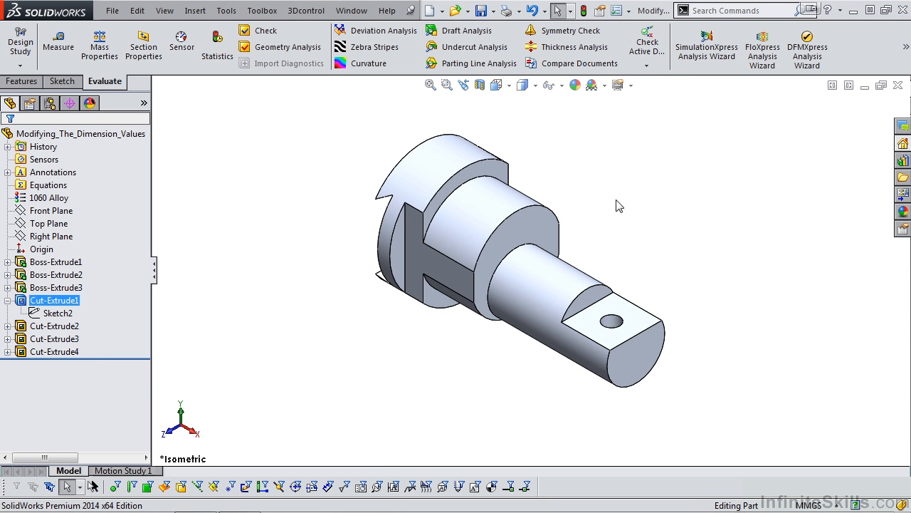
Confirm the drafted cut and compute the part's mass properties (285.30 grams)
click(93, 44)
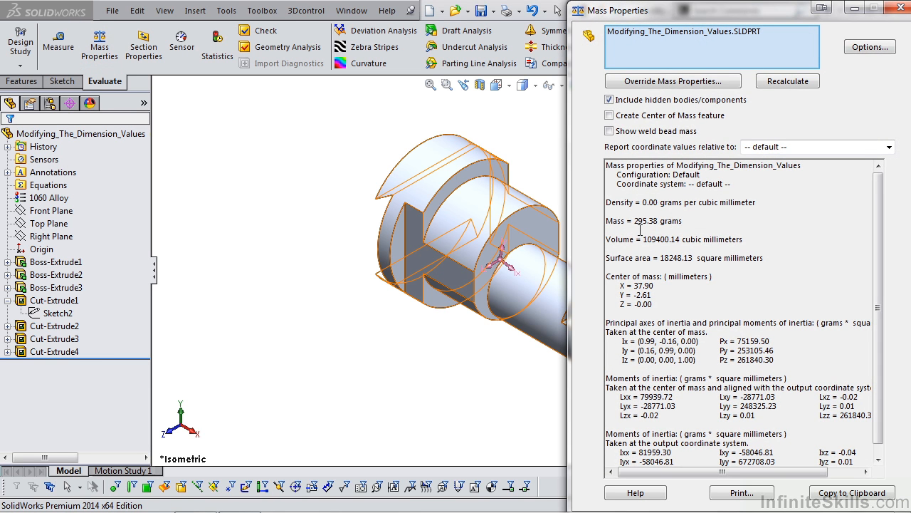
mouse_move(668, 228)
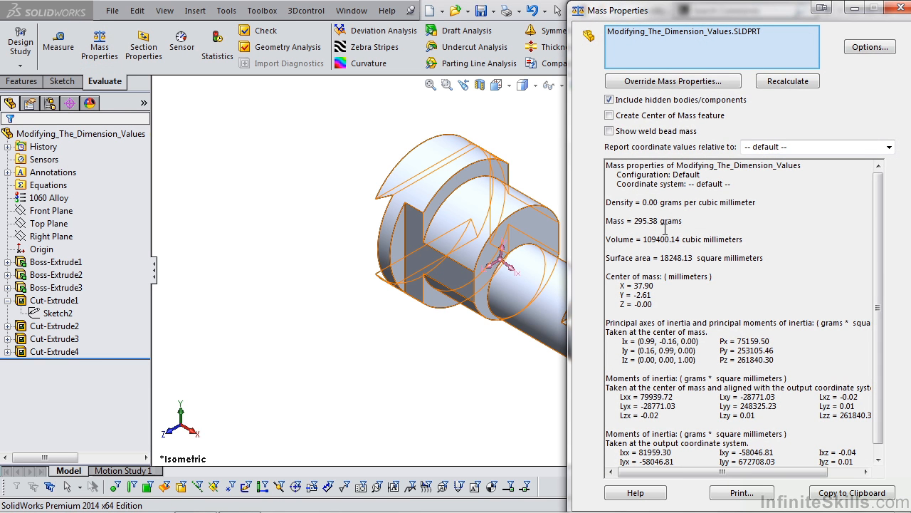